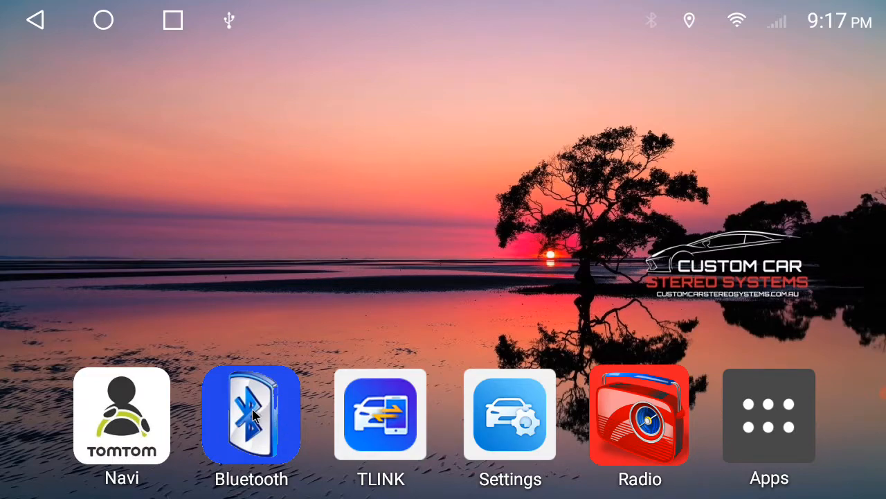
mouse_move(277, 413)
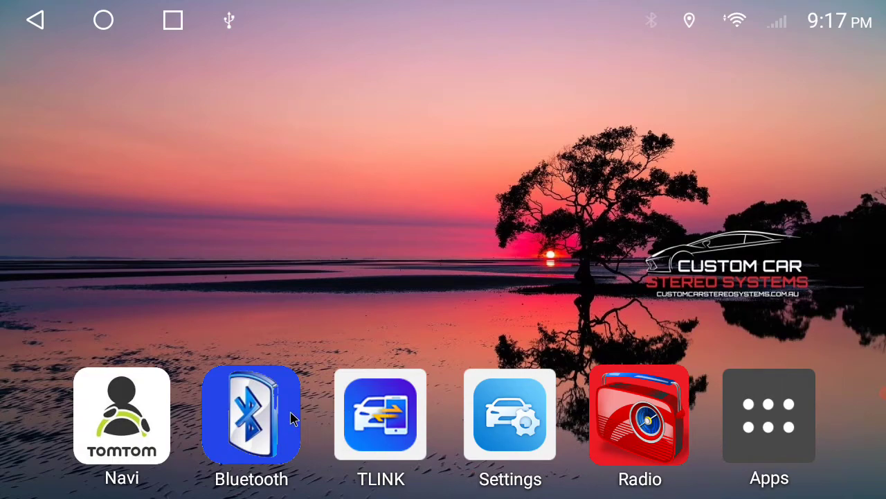
mouse_move(262, 431)
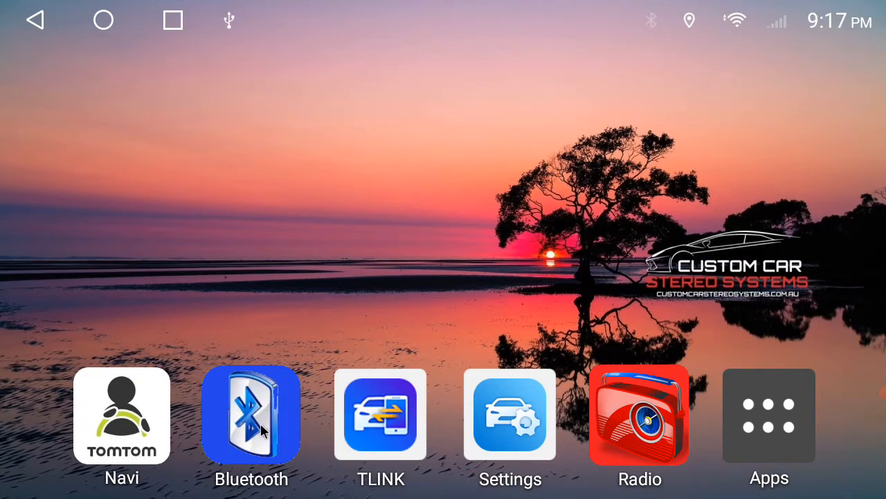
Step: Show the Bluetooth settings page with device name CarKit_blink, PIN 0000 and High gain
click(251, 415)
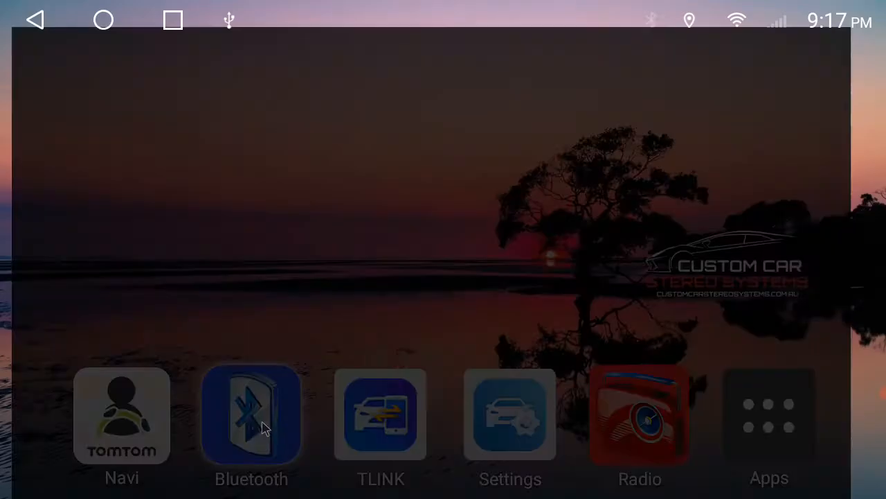
click(252, 415)
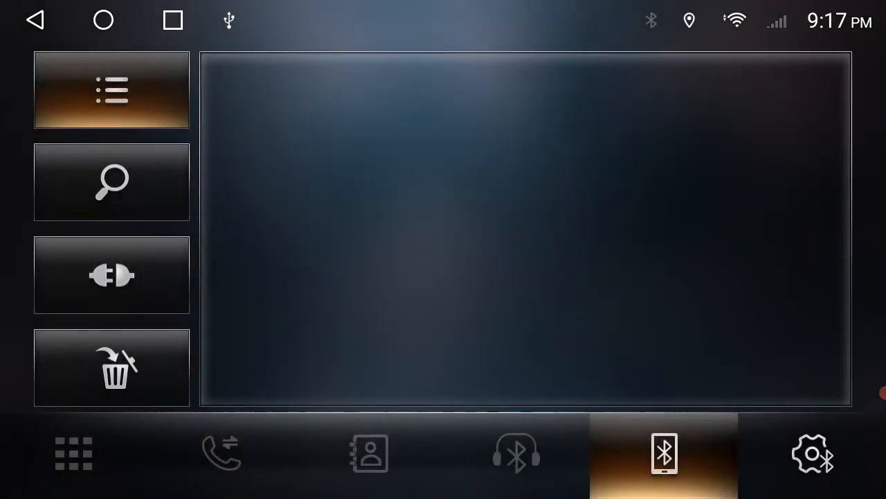
click(813, 454)
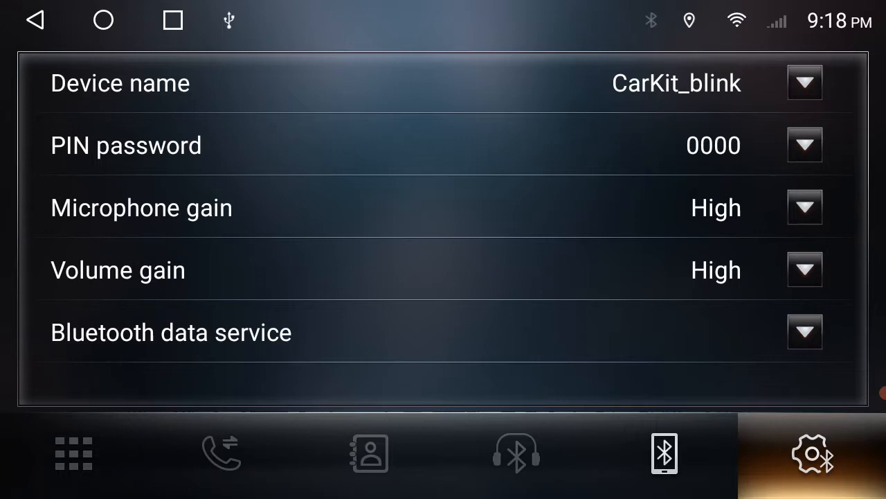
Step: View the paired iPhone in the device list, then the still-empty phonebook page
click(665, 453)
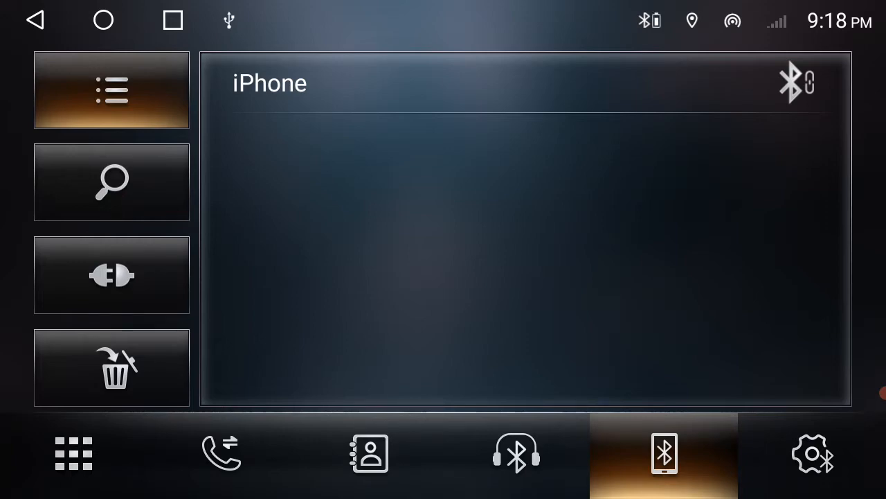
click(369, 454)
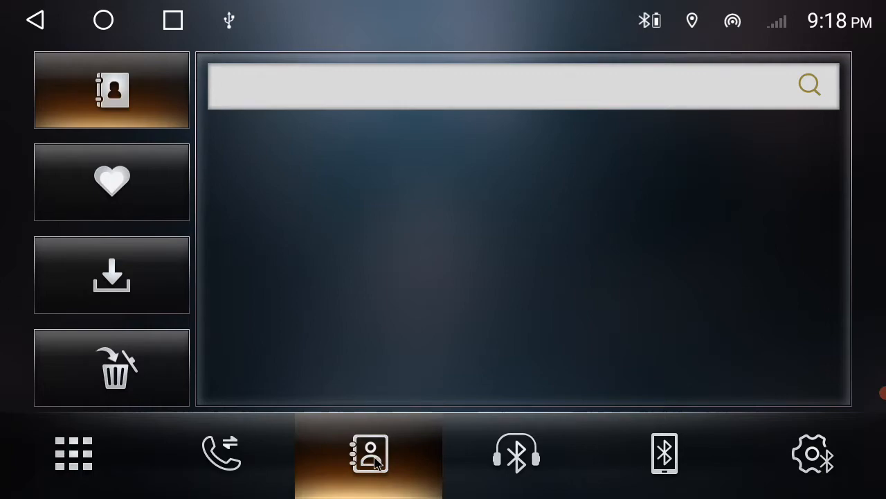
Step: Download the iPhone's phone book into the car kit (retrying once), then show Bluetooth music playback
click(111, 274)
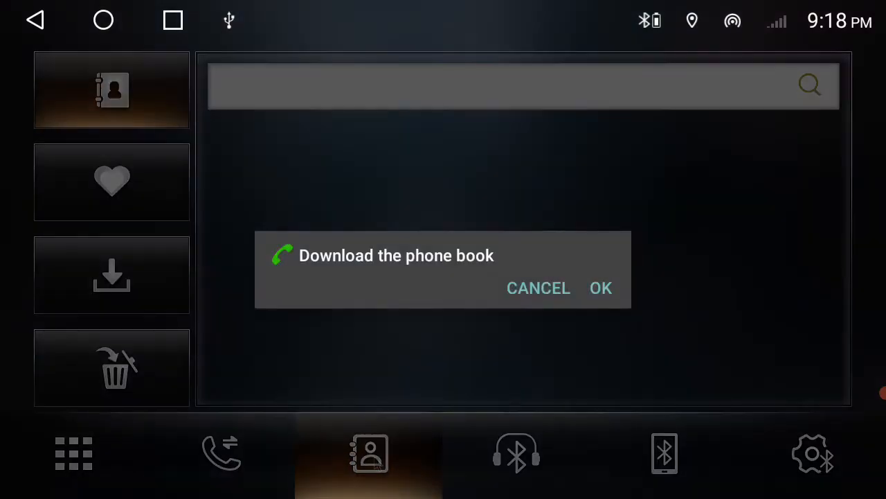
click(539, 287)
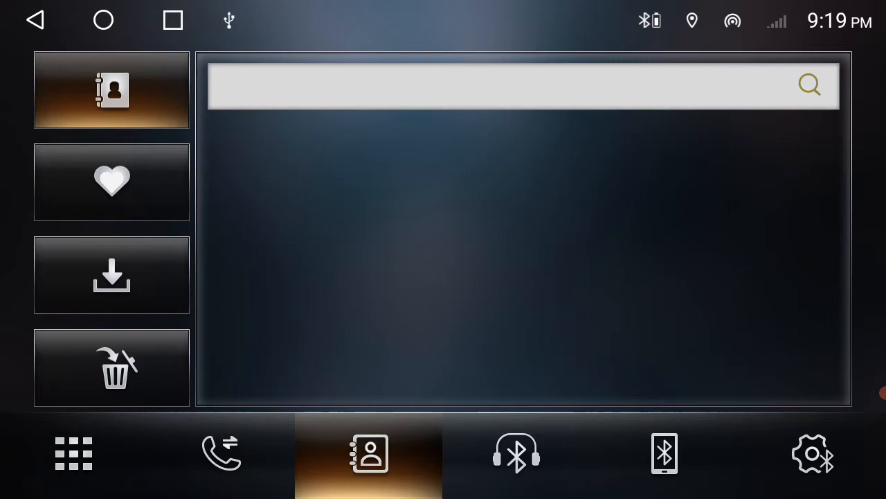
click(111, 274)
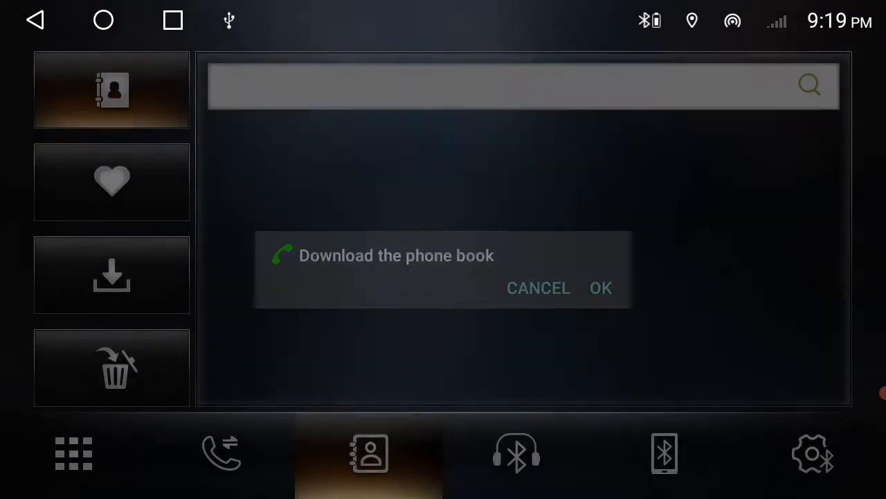
click(602, 287)
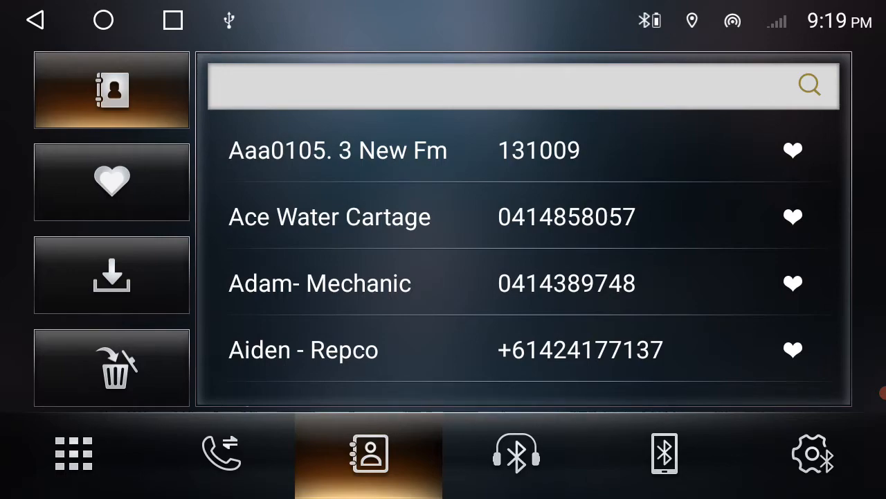
click(515, 454)
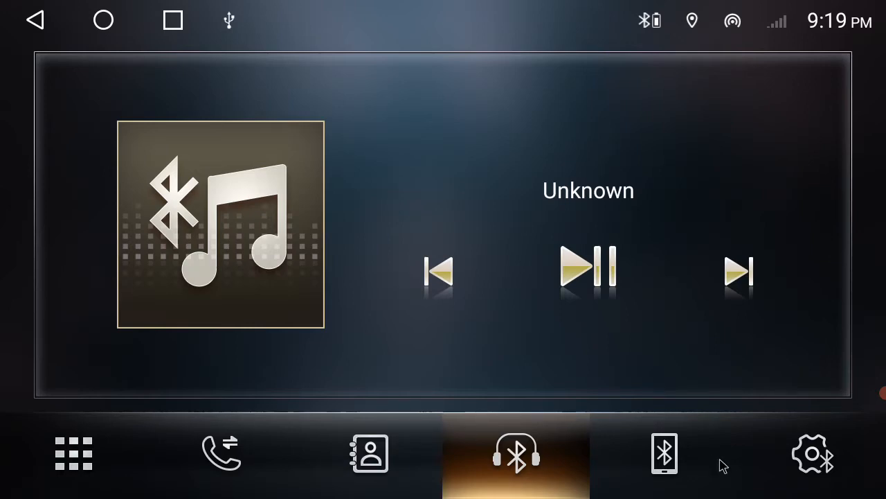
Step: On the dial pad enter and clear the digit 0, then place a test call
click(665, 454)
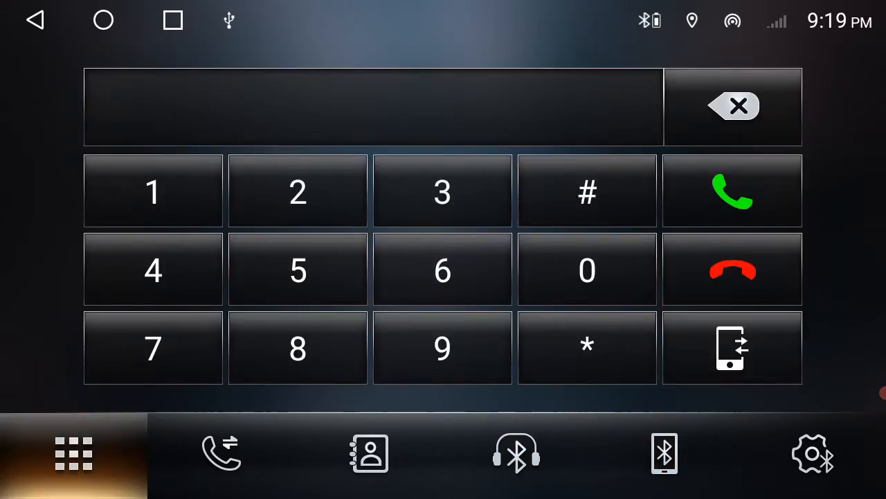
click(587, 269)
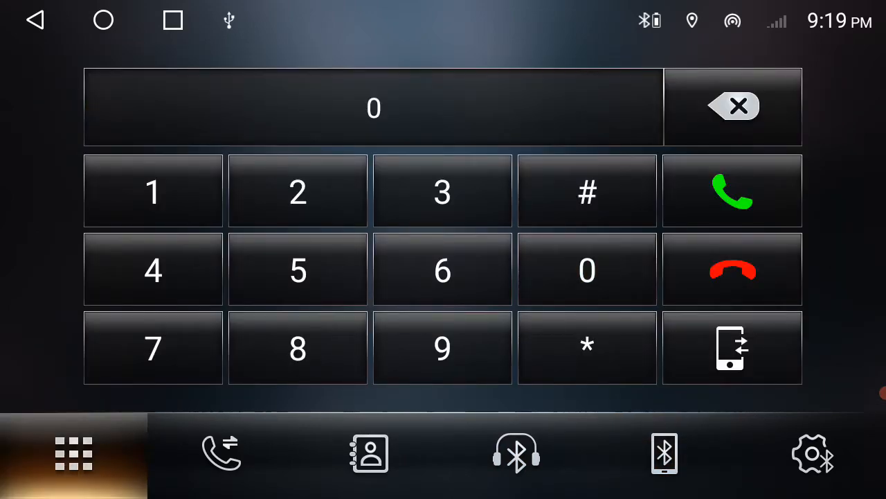
click(731, 105)
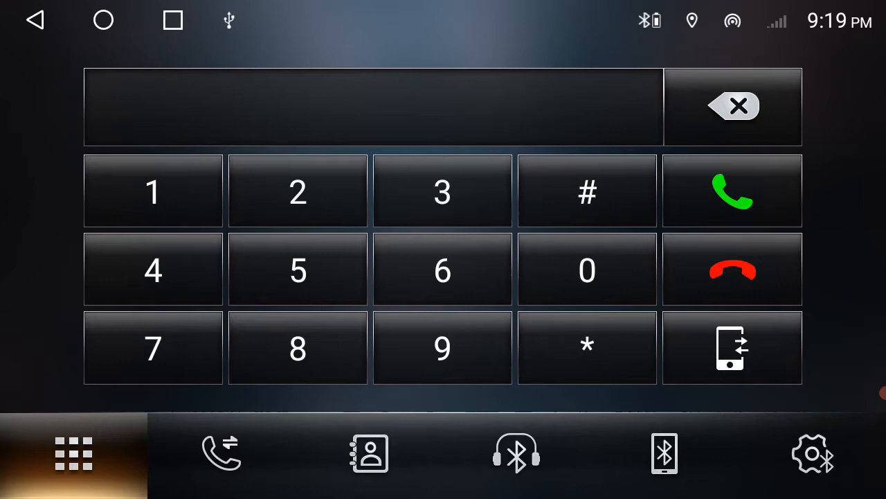
click(731, 191)
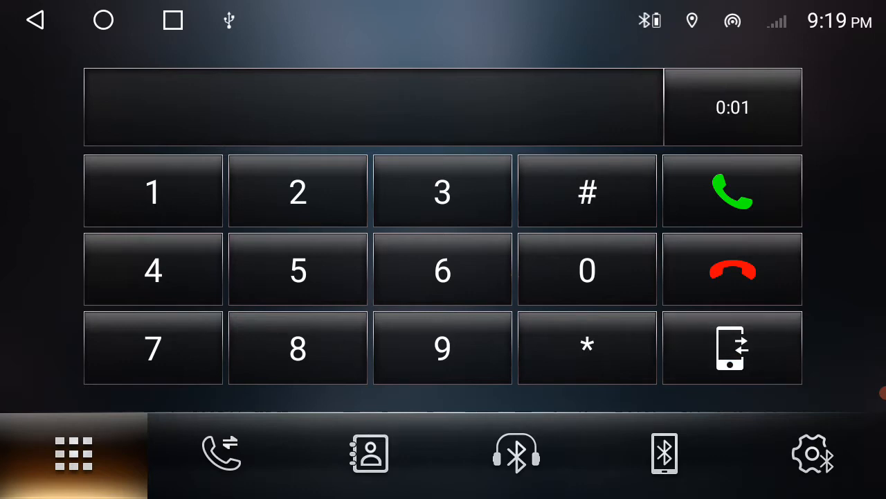
Step: Hang up the test call and return to the paired devices list showing the iPhone
click(221, 455)
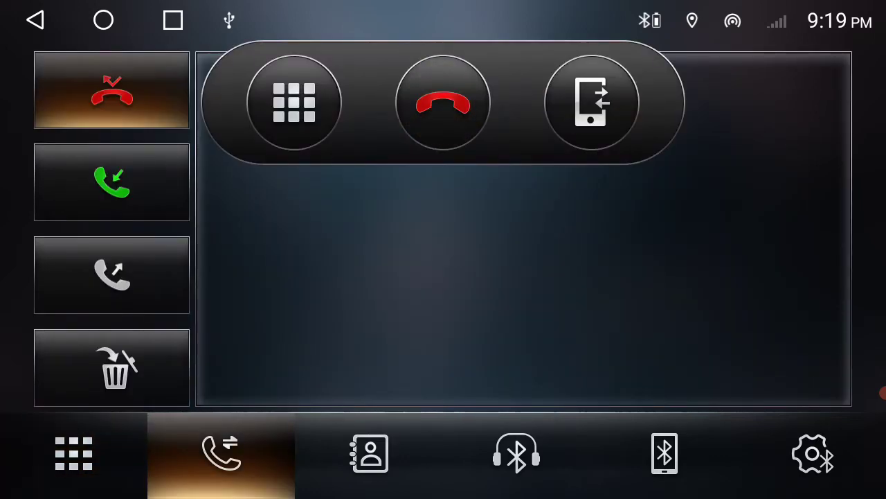
click(443, 103)
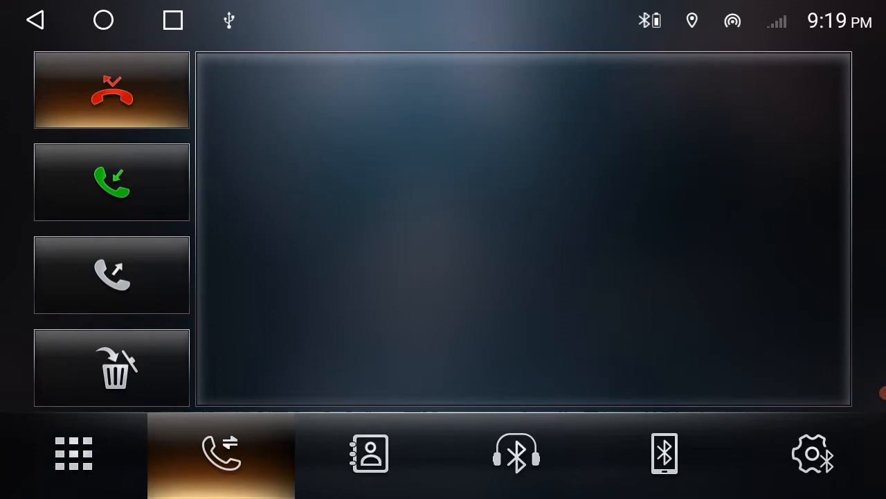
click(516, 454)
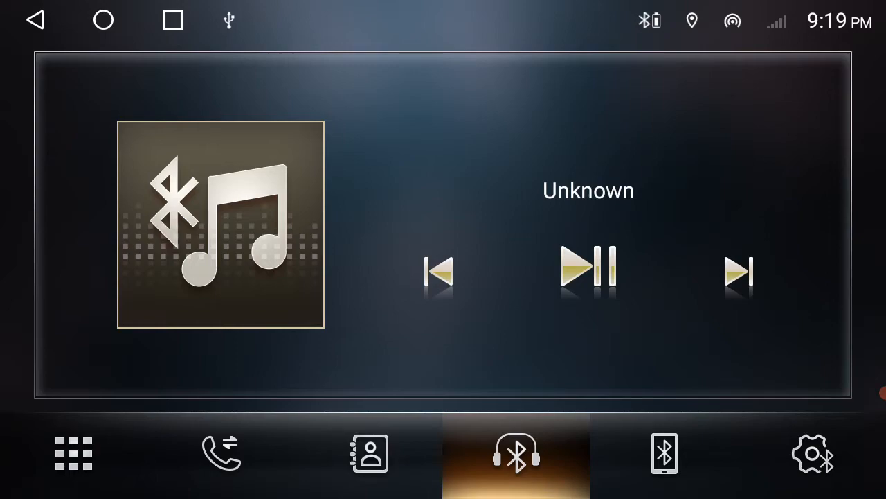
click(663, 455)
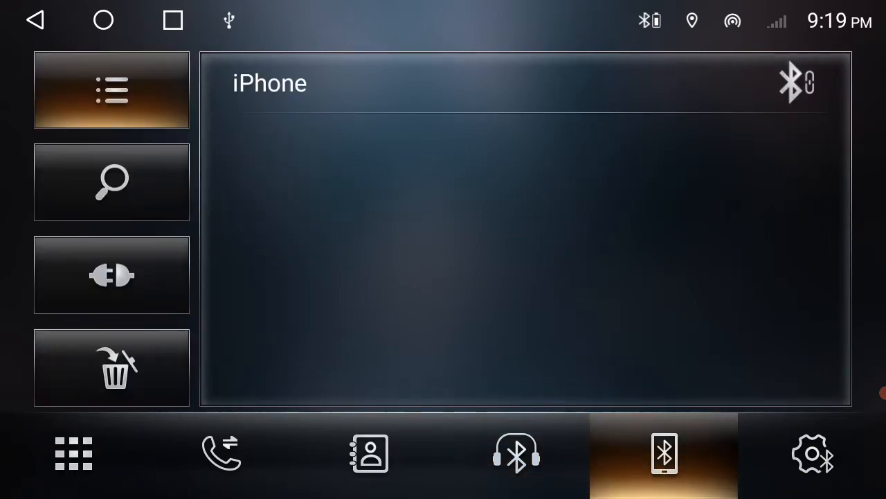
Step: In the hands-free settings confirm microphone gain High, then lower it to Medium
click(812, 455)
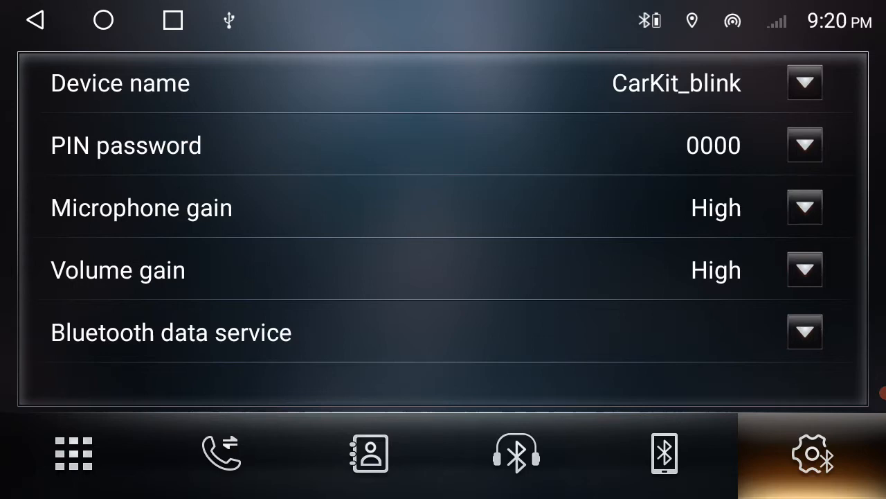
click(805, 208)
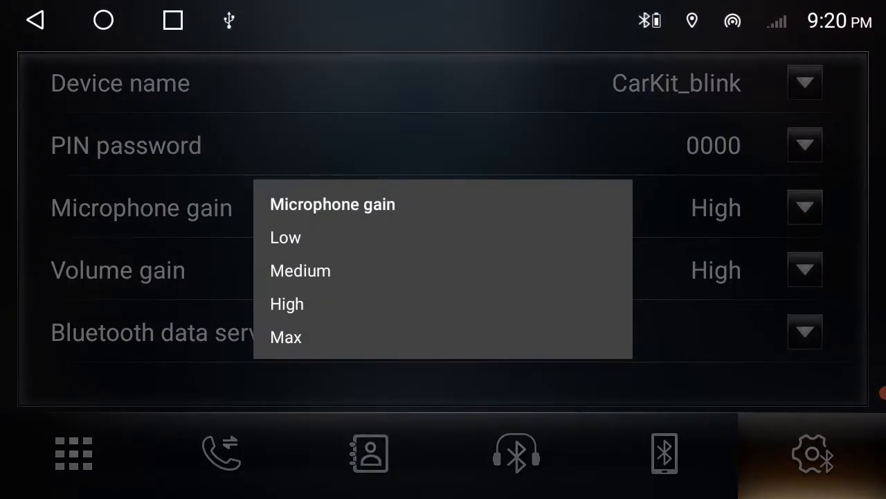
click(286, 303)
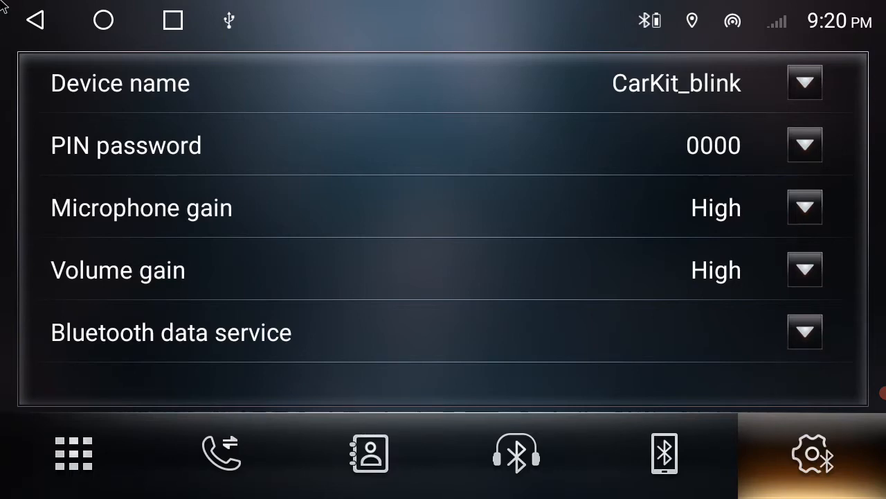
click(34, 21)
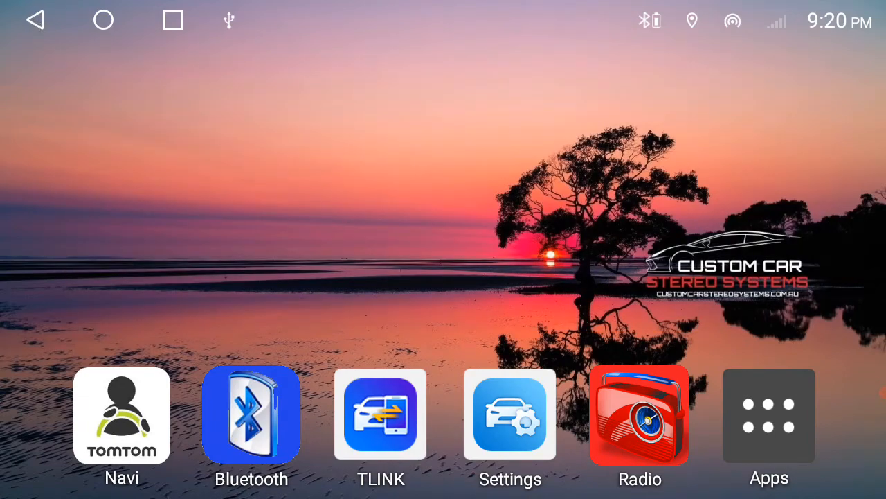
click(251, 416)
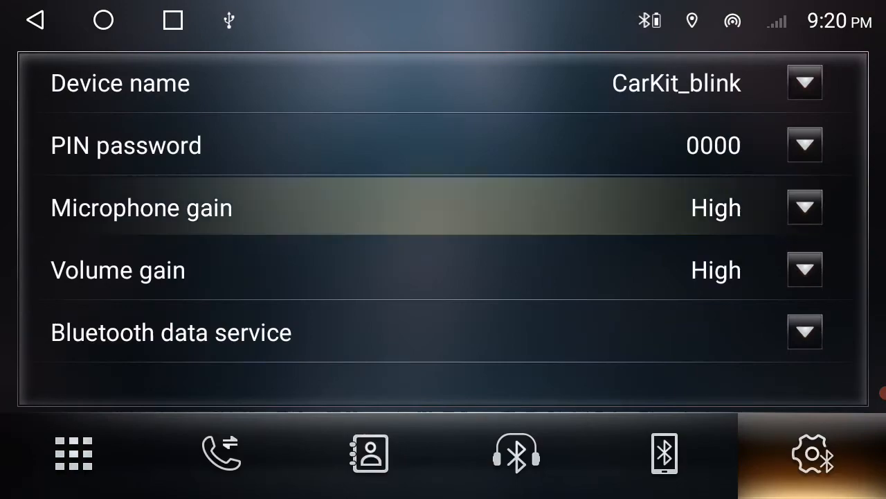
click(805, 208)
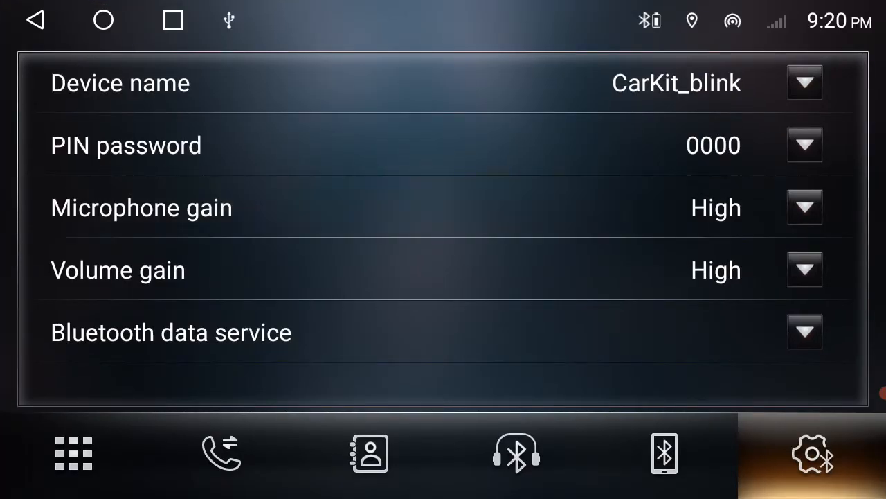
click(805, 208)
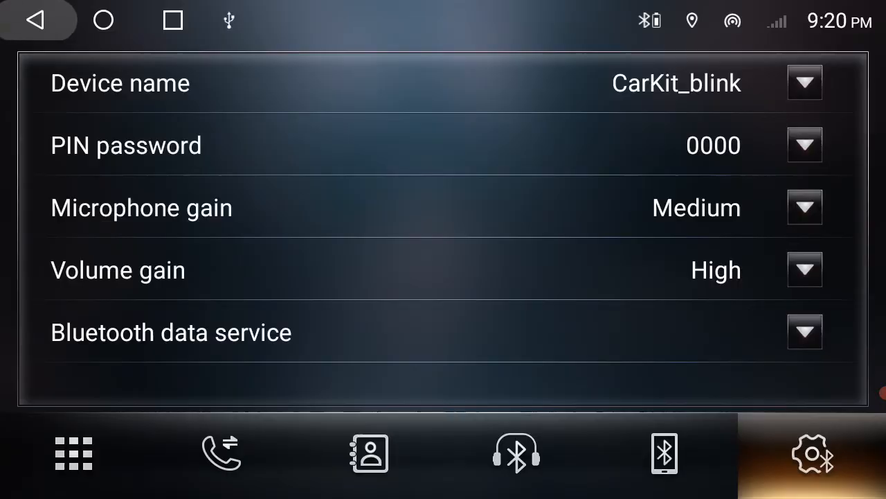
Step: Restore the microphone gain to High and leave the Bluetooth settings for the home screen
click(102, 21)
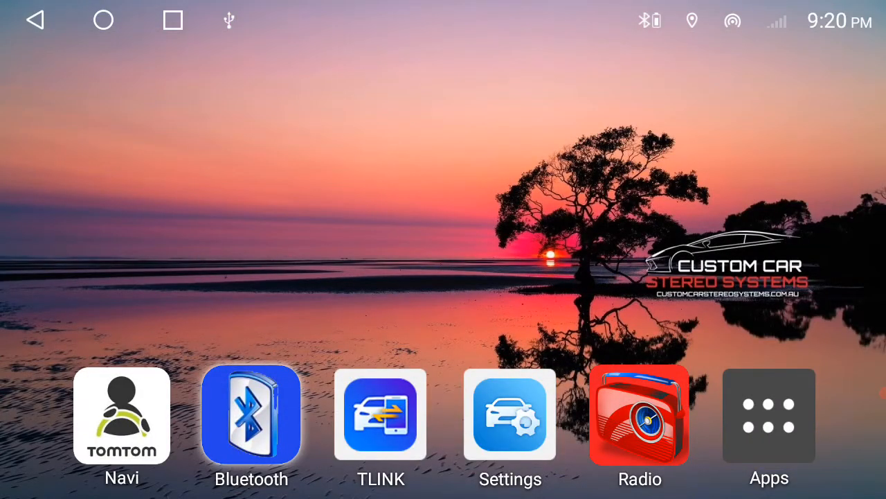
click(250, 415)
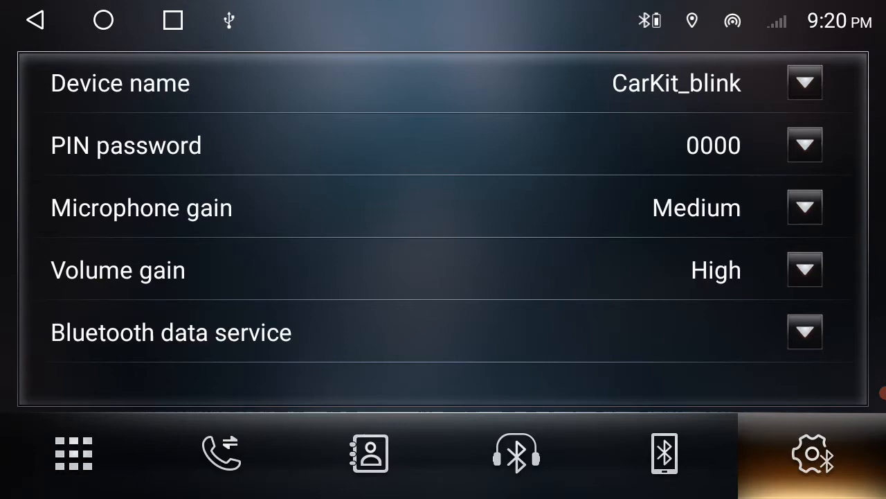
click(804, 207)
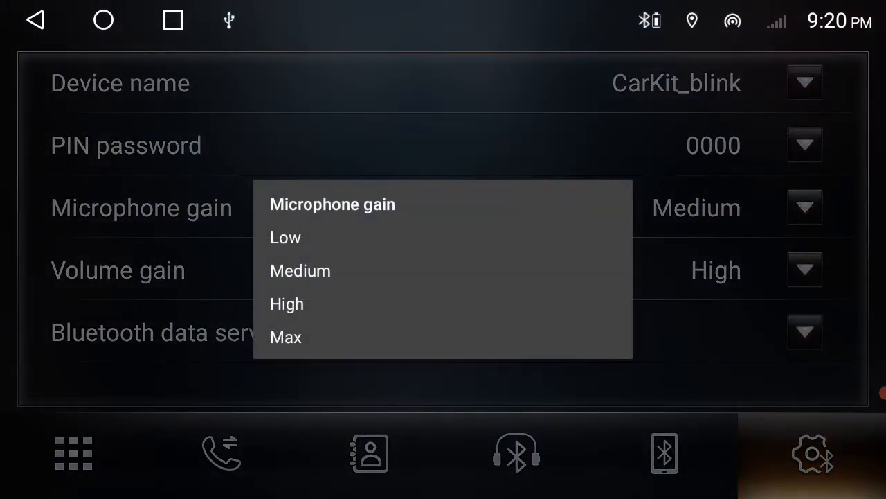
click(287, 304)
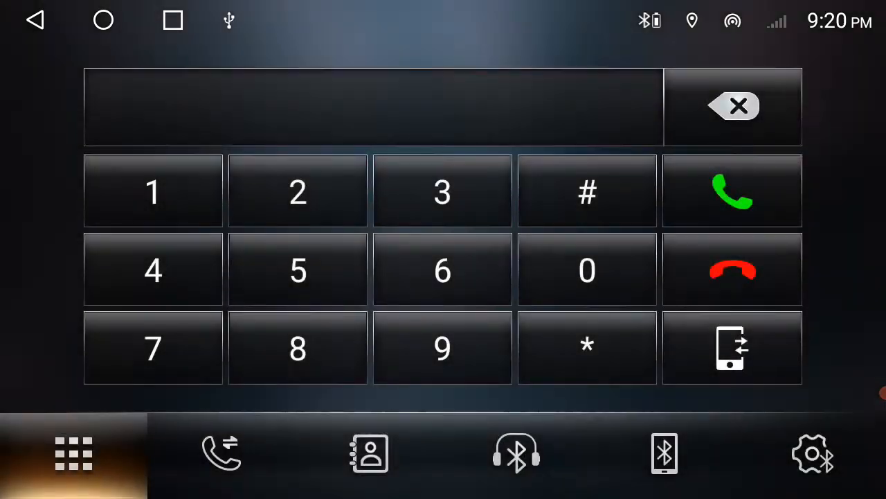
click(812, 454)
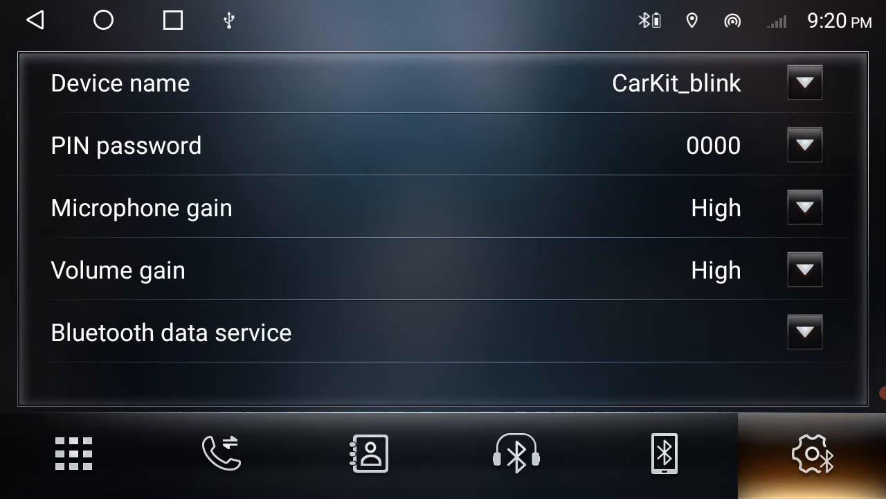
click(103, 21)
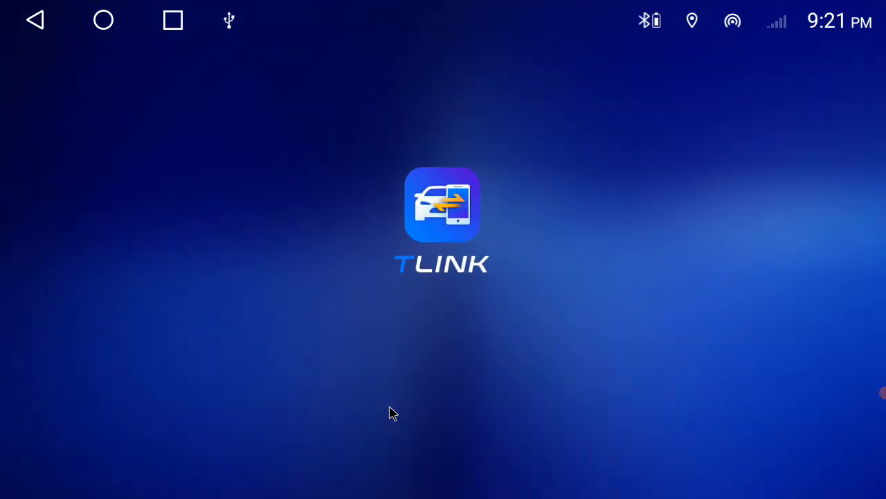
Step: Start the wireless CarPlay session so the iPhone's app screen is mirrored
click(443, 205)
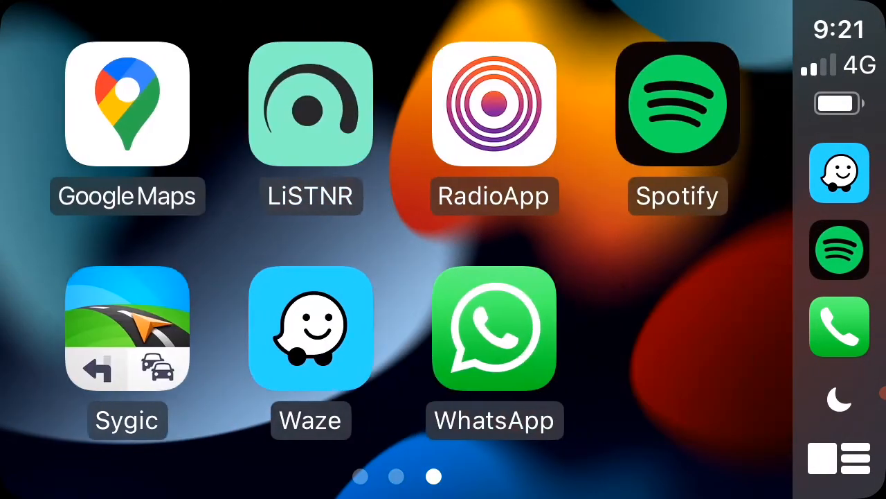
scroll(right, 3)
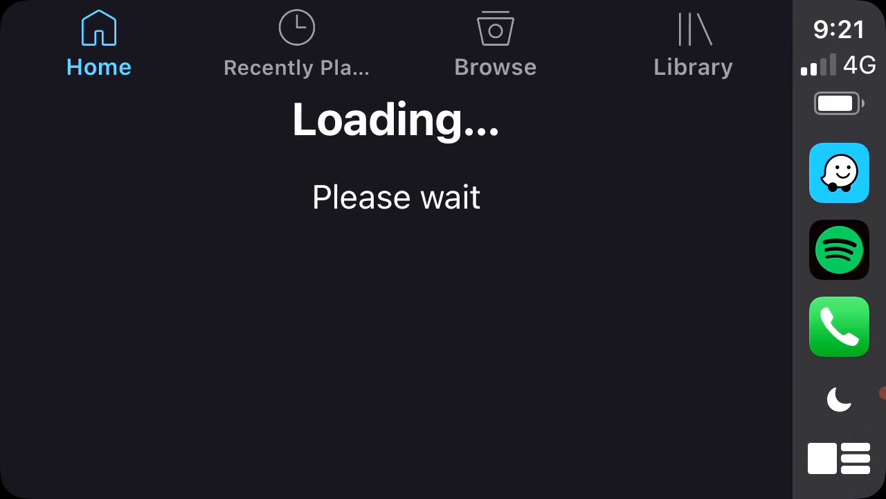
Step: Browse Spotify's Recently Played playlists, then switch to the CarPlay dashboard
click(296, 42)
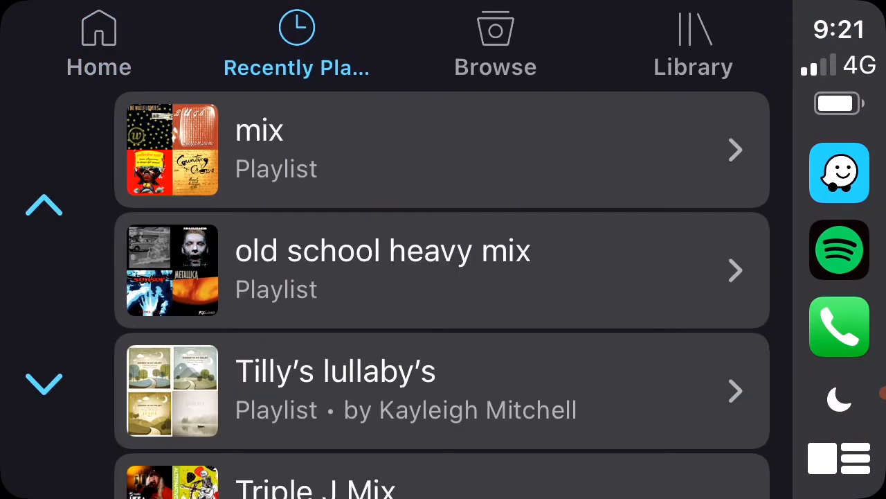
scroll(down, 3)
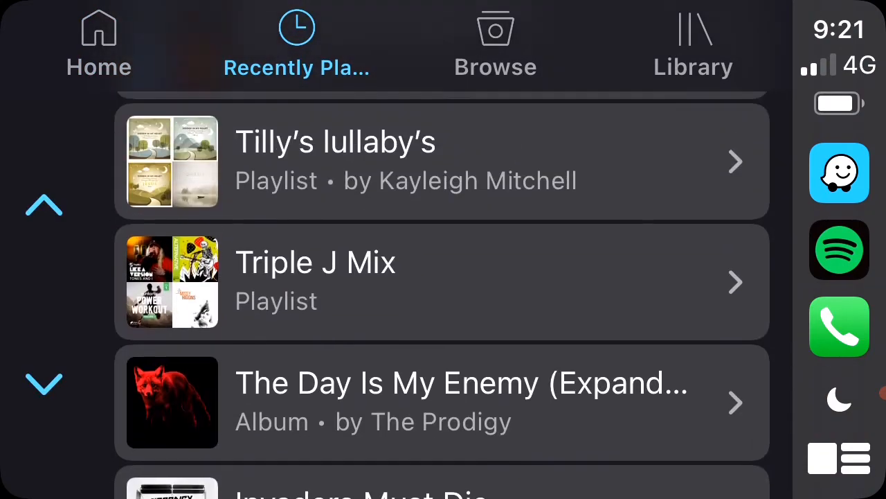
click(443, 281)
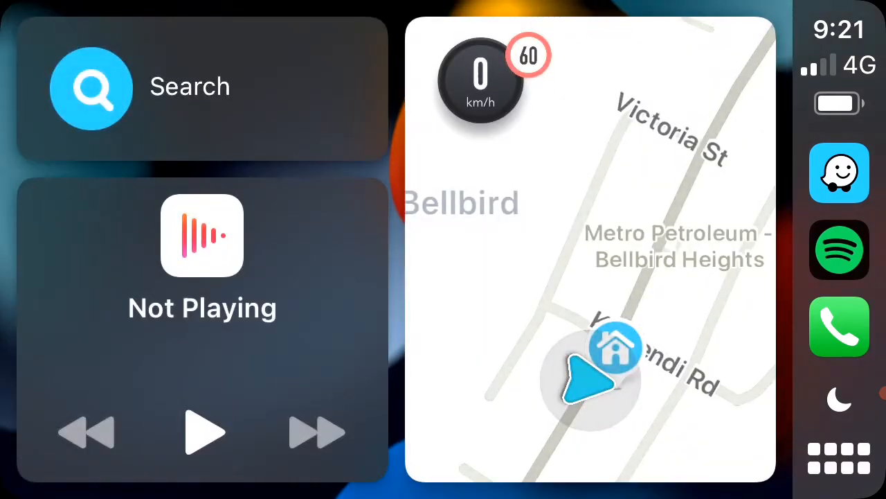
Step: Check the phone's synced contacts and keypad, then exit CarPlay to the head unit's home screen
click(839, 326)
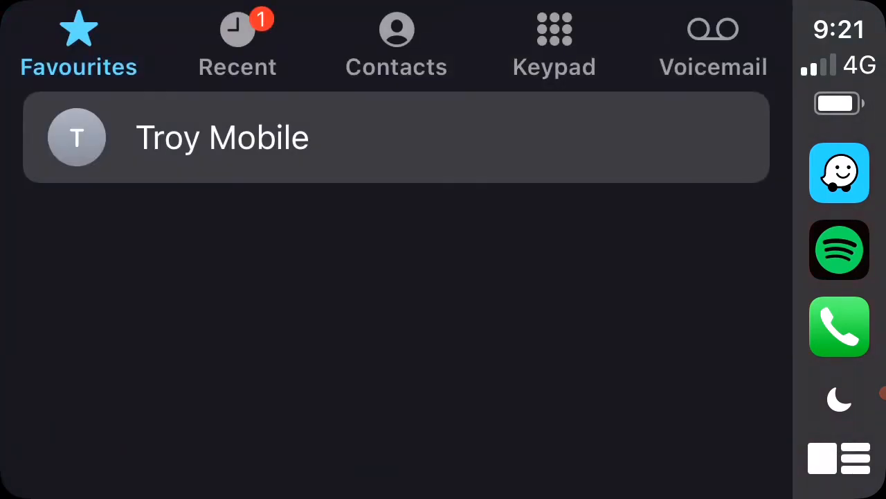
click(396, 42)
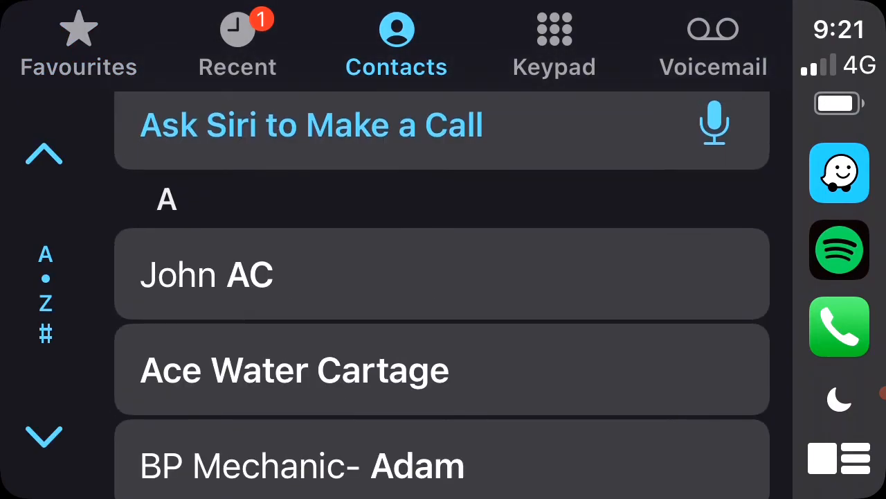
click(554, 35)
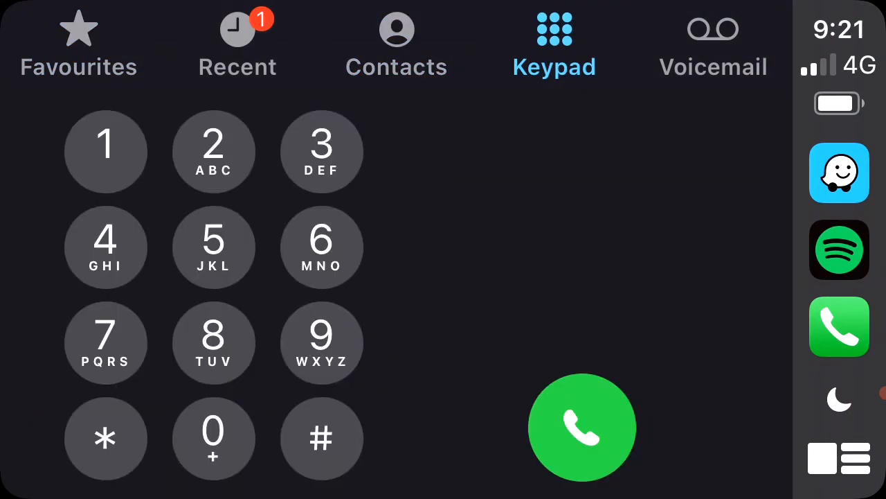
click(839, 460)
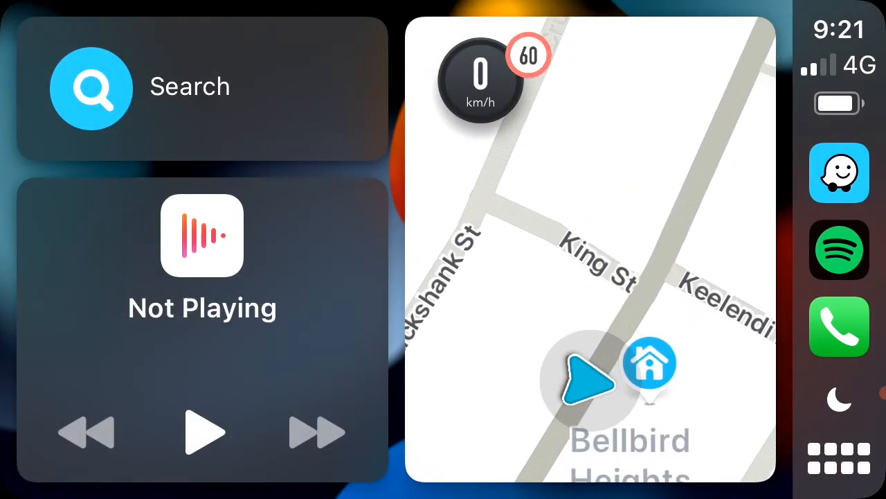
click(840, 460)
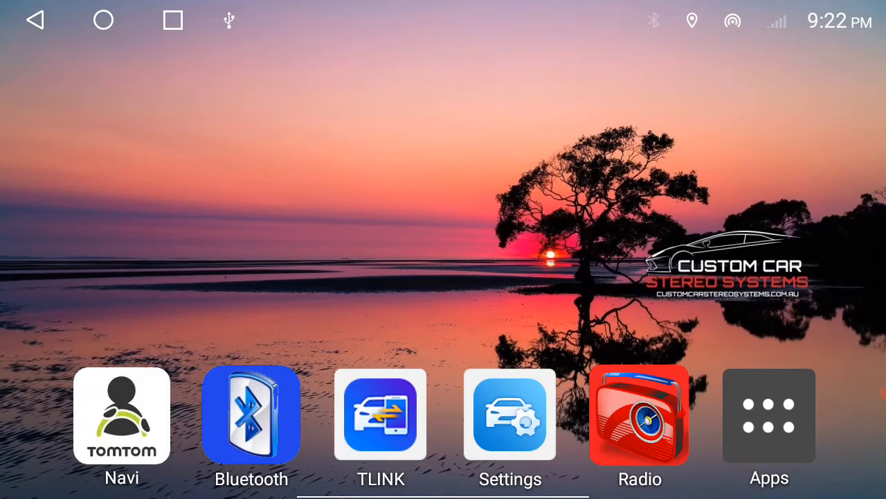
Step: Review TLINK settings showing driver position Right and microphone gain 3, then return to the waiting screen
click(379, 415)
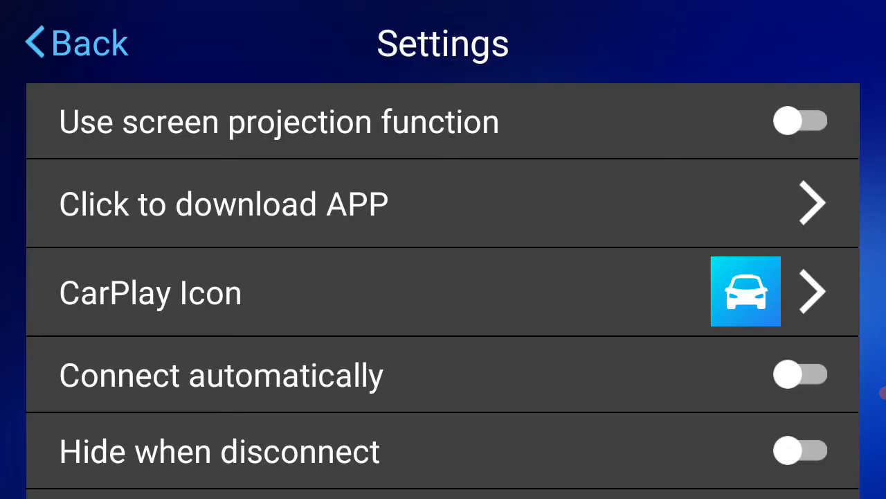
scroll(down, 3)
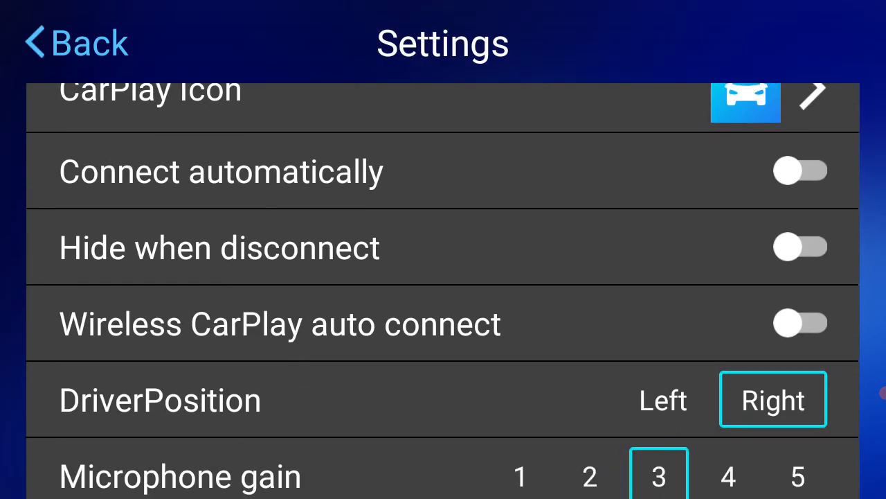
scroll(up, 3)
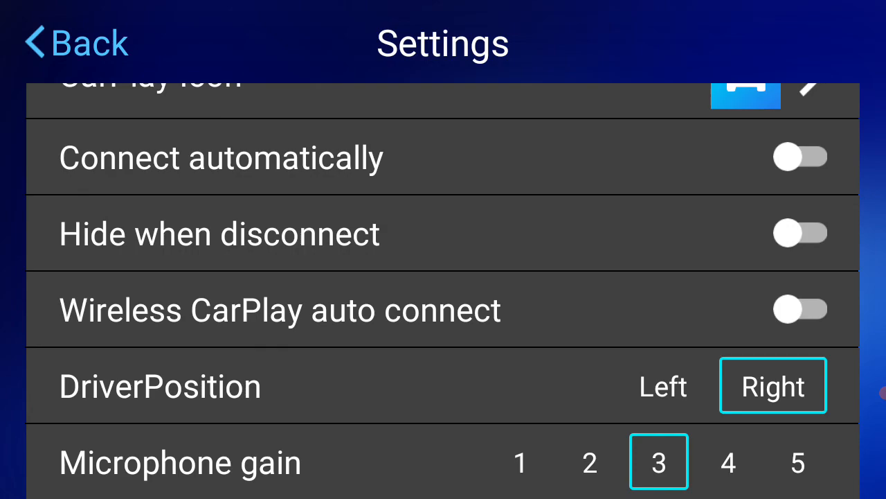
click(75, 43)
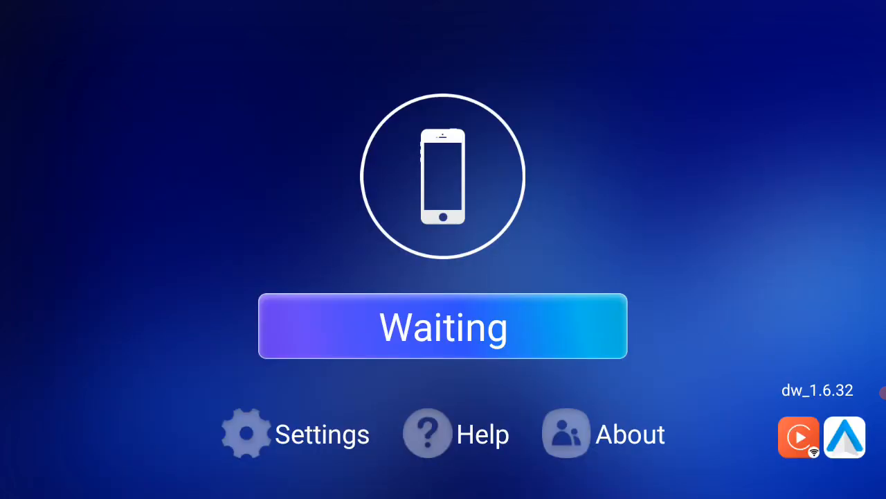